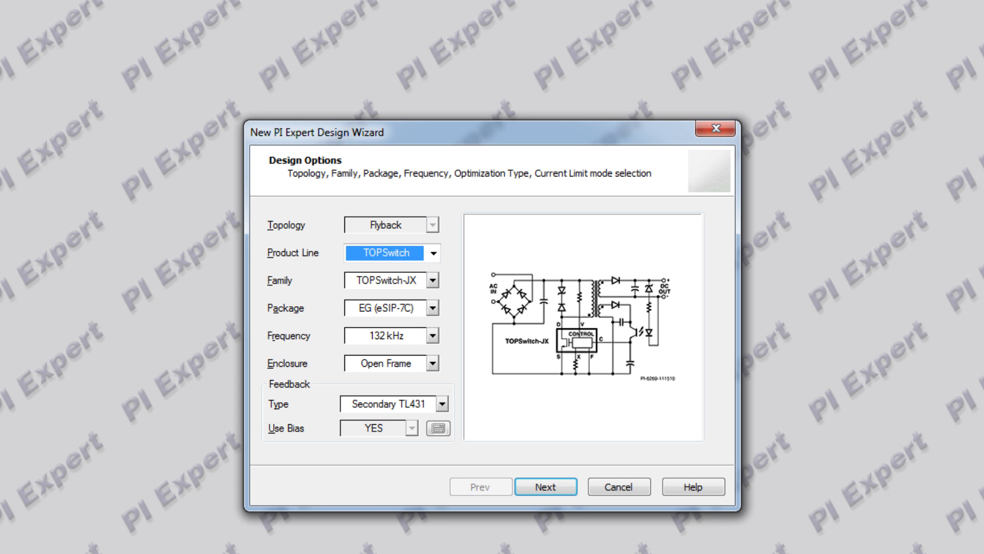
Advance the wizard past design options and universal 85–265 V input to the outputs page
{"action": "left_click", "coordinate": [544, 486]}
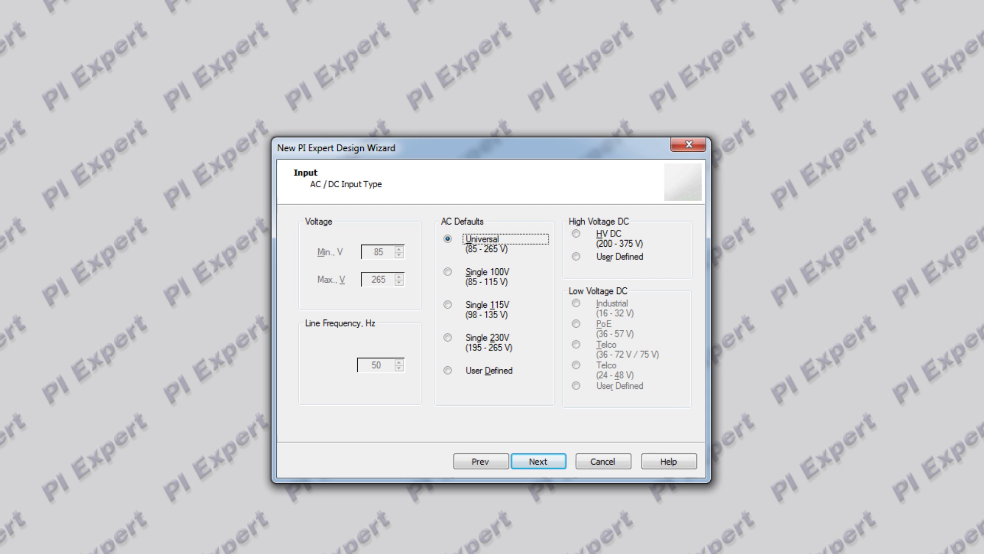
{"action": "left_click", "coordinate": [538, 461]}
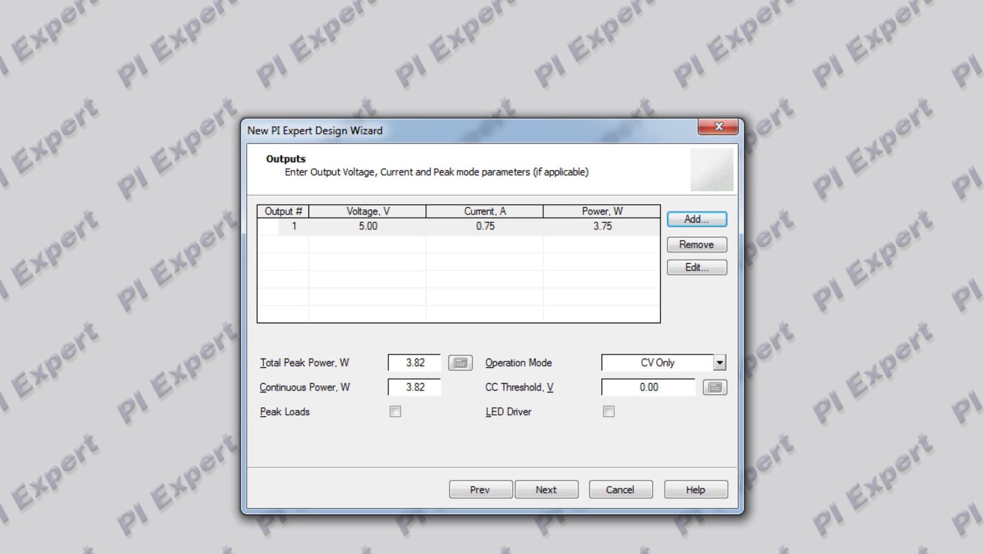
Accept the 5 V, 0.75 A output and show the transformer winding diagram and instructions
{"action": "left_click", "coordinate": [545, 489]}
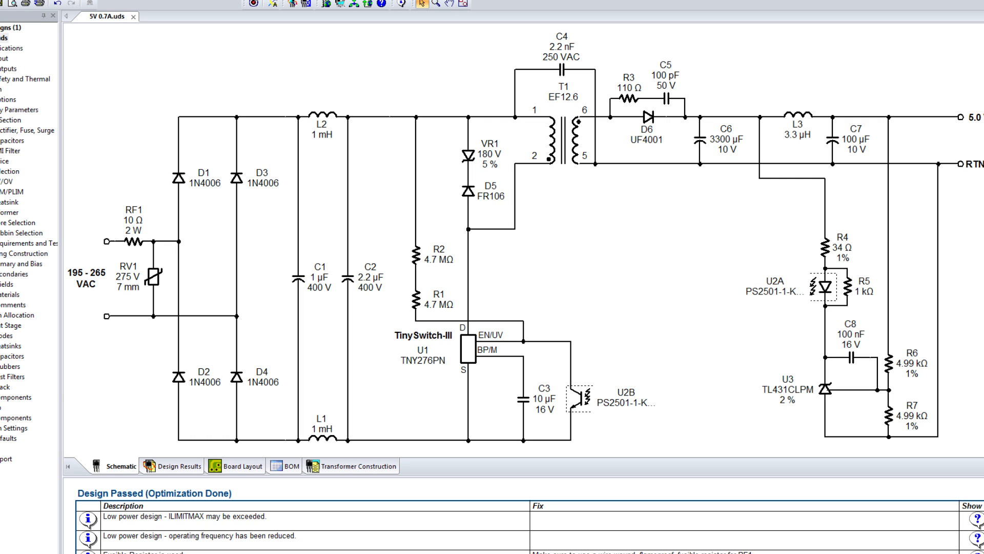
{"action": "left_click", "coordinate": [346, 466]}
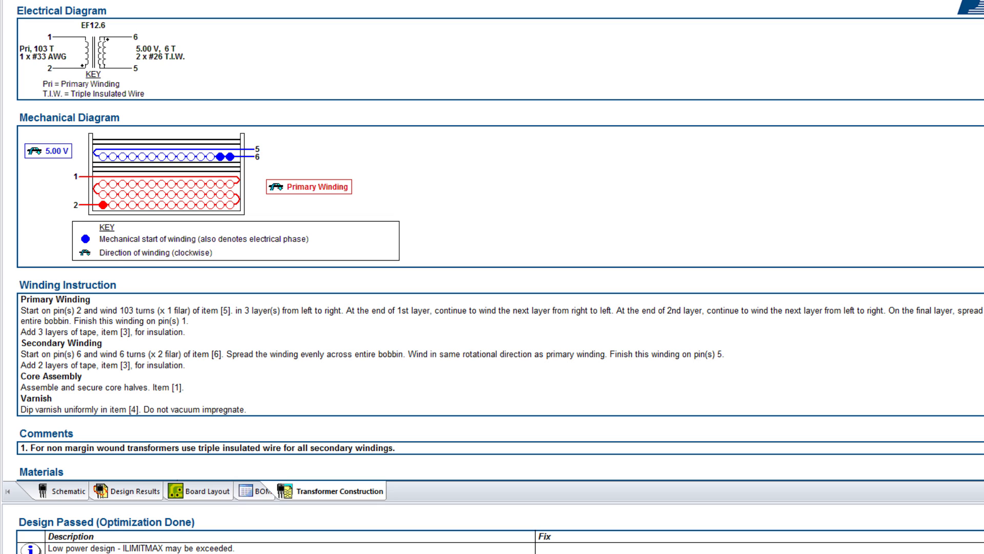
{"action": "left_click", "coordinate": [62, 491]}
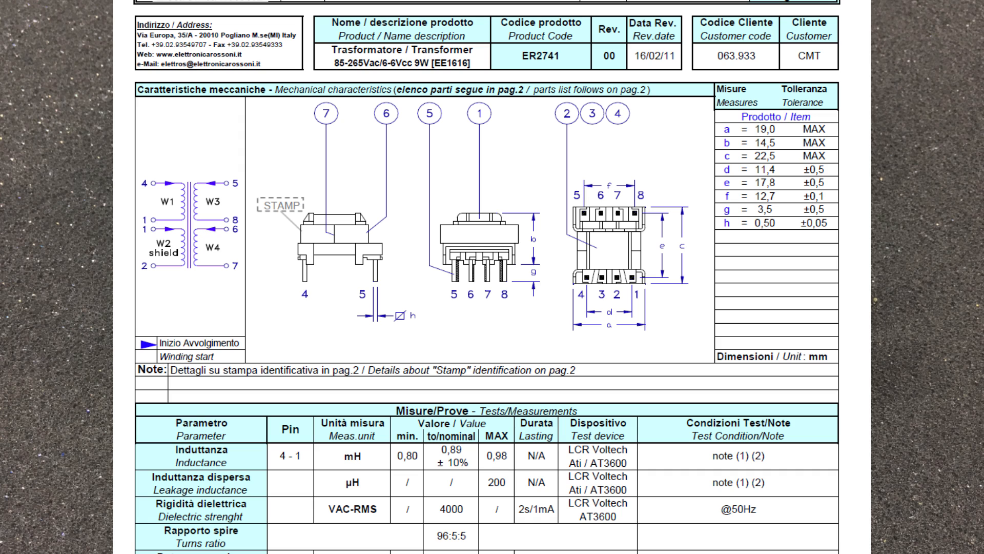
Scroll the ER2741 datasheet down to the inductance and test measurement table
{"action": "scroll", "scroll_direction": "down", "scroll_amount": 3}
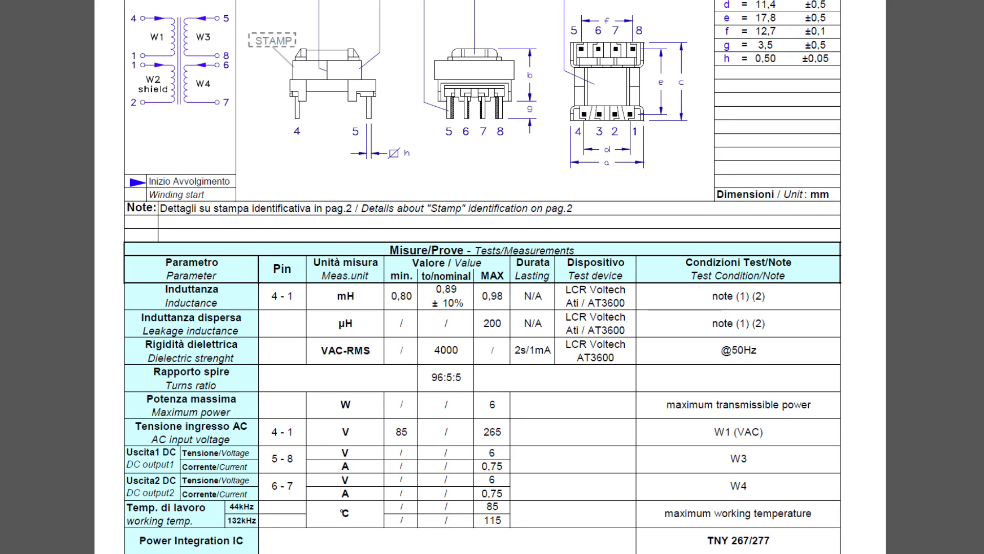